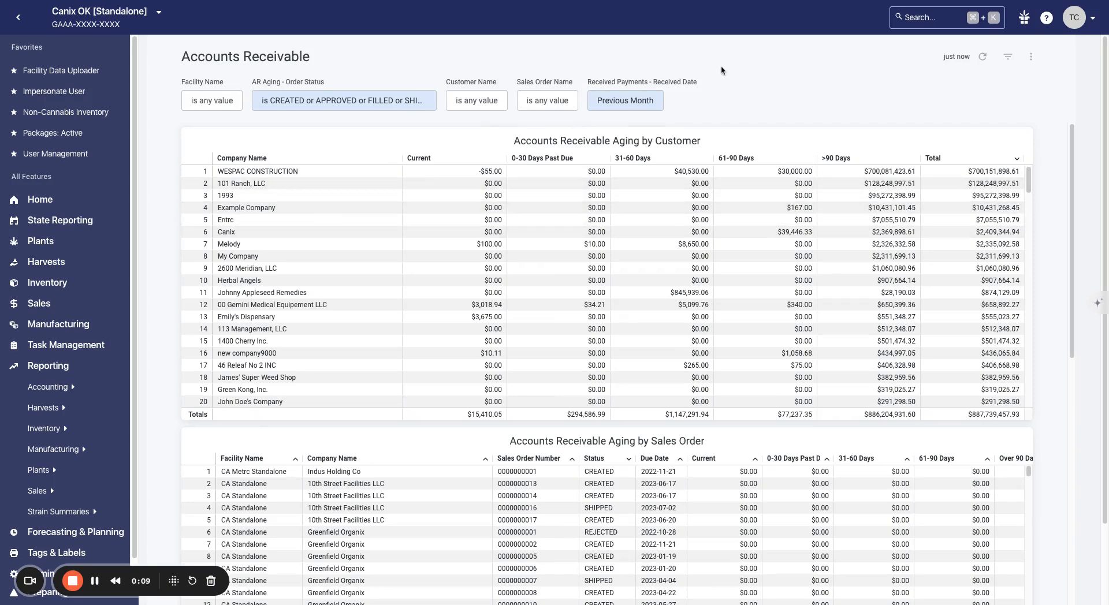
mouse_move(726, 41)
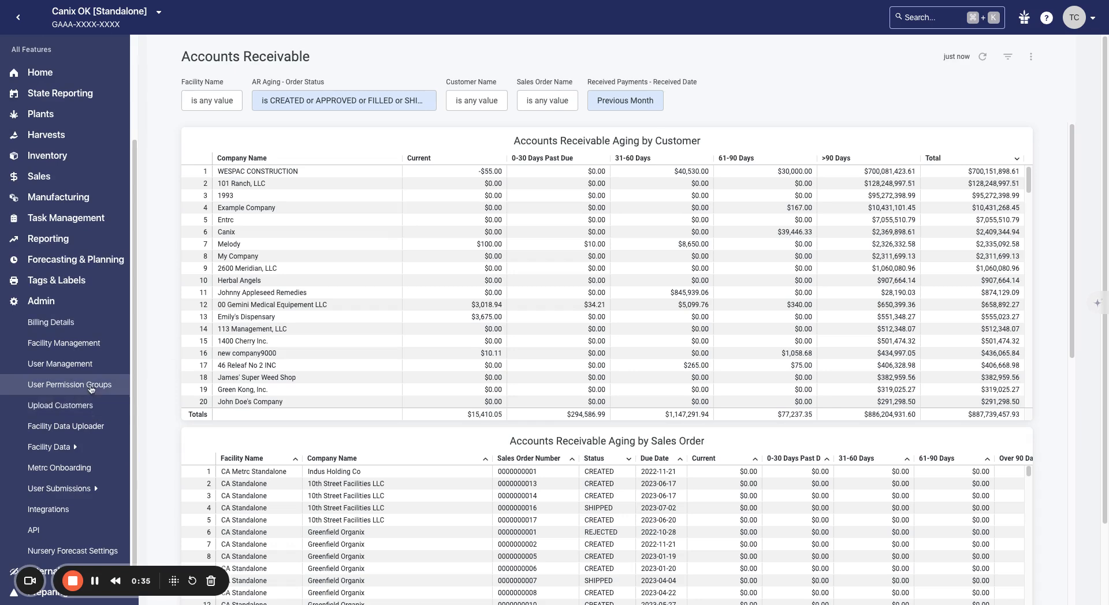
Bring up User Permission Groups and pick the Full Access row among the four full-access groups.
click(70, 384)
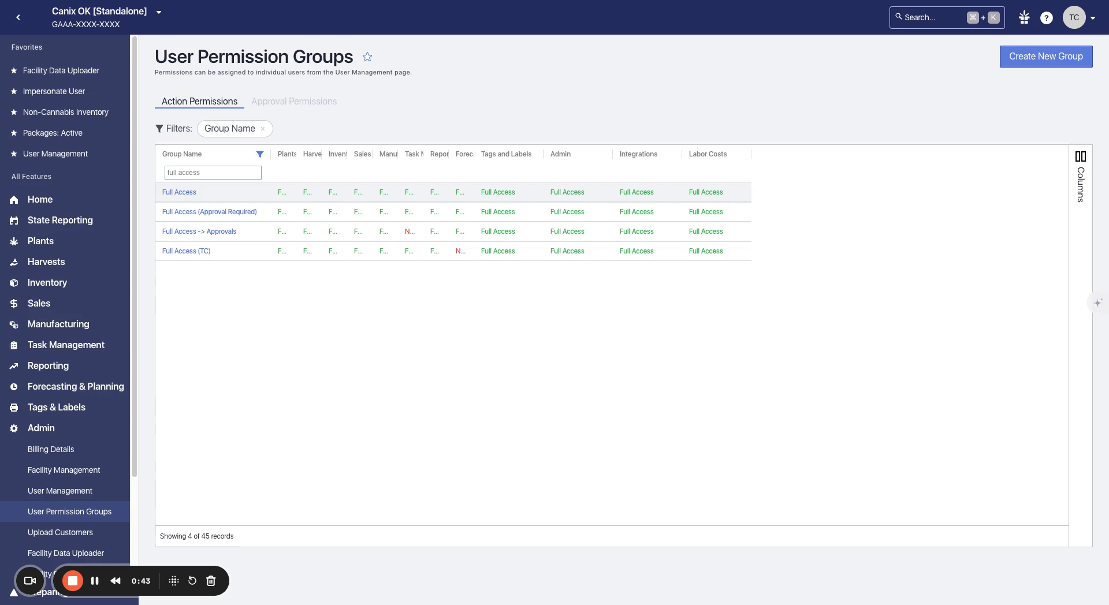
click(179, 192)
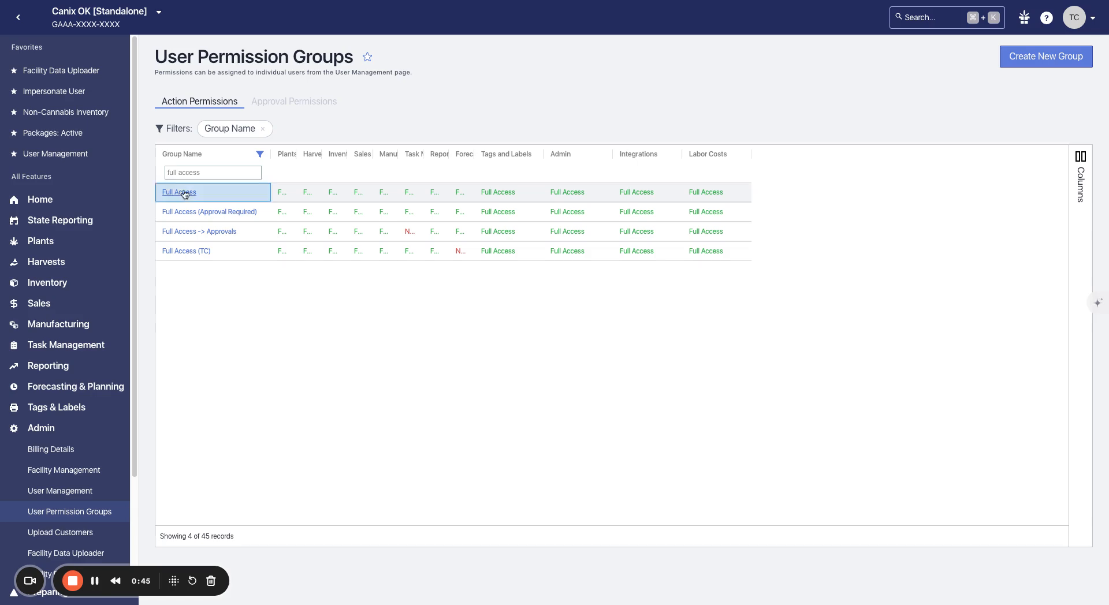
Open the Full Access group for editing with navigation hidden, showing Edit across all twelve areas.
click(179, 192)
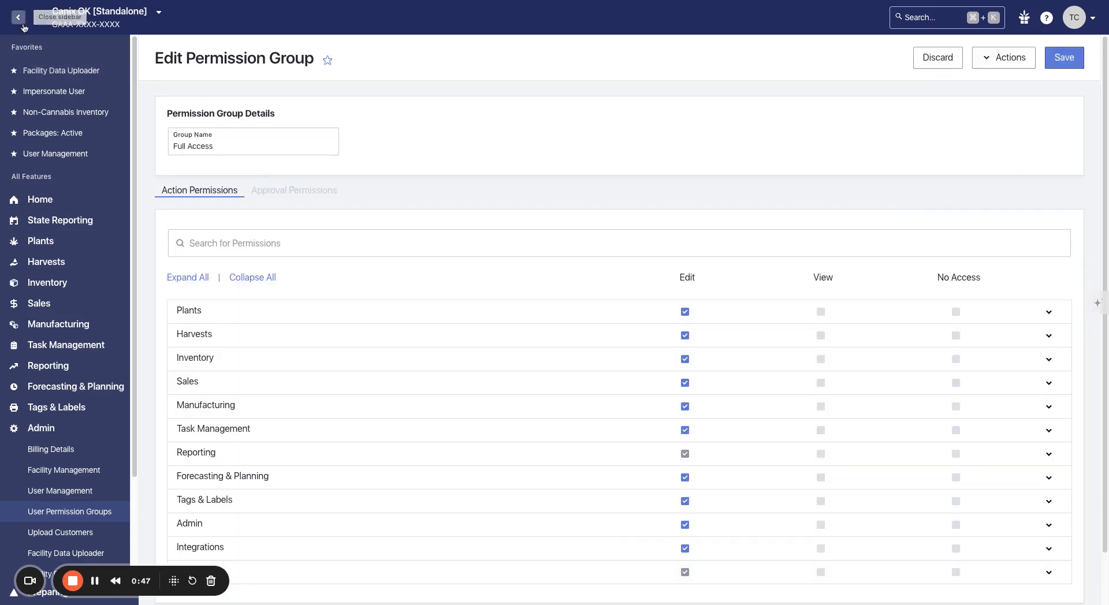
click(19, 17)
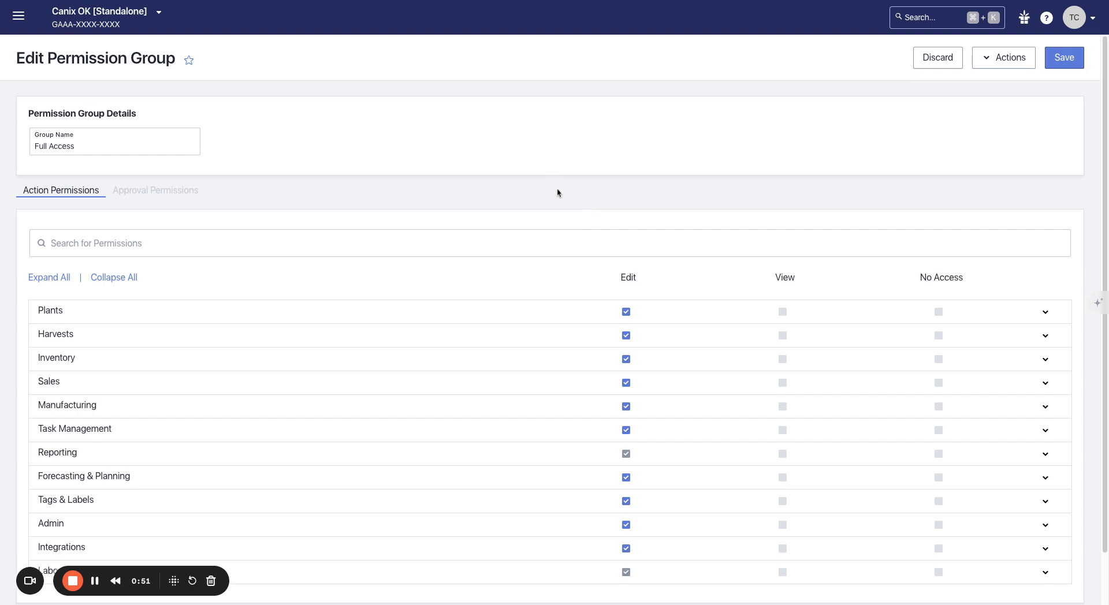
scroll(down, 3)
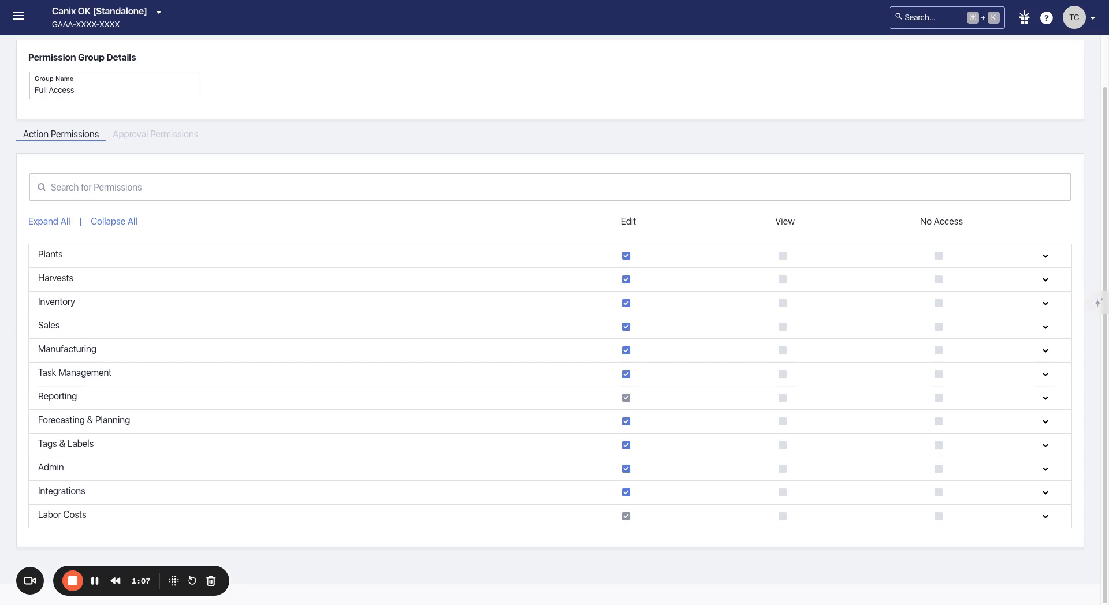
Change Custom Reporting under Reporting from No Access to Edit and save the Full Access group.
click(1044, 398)
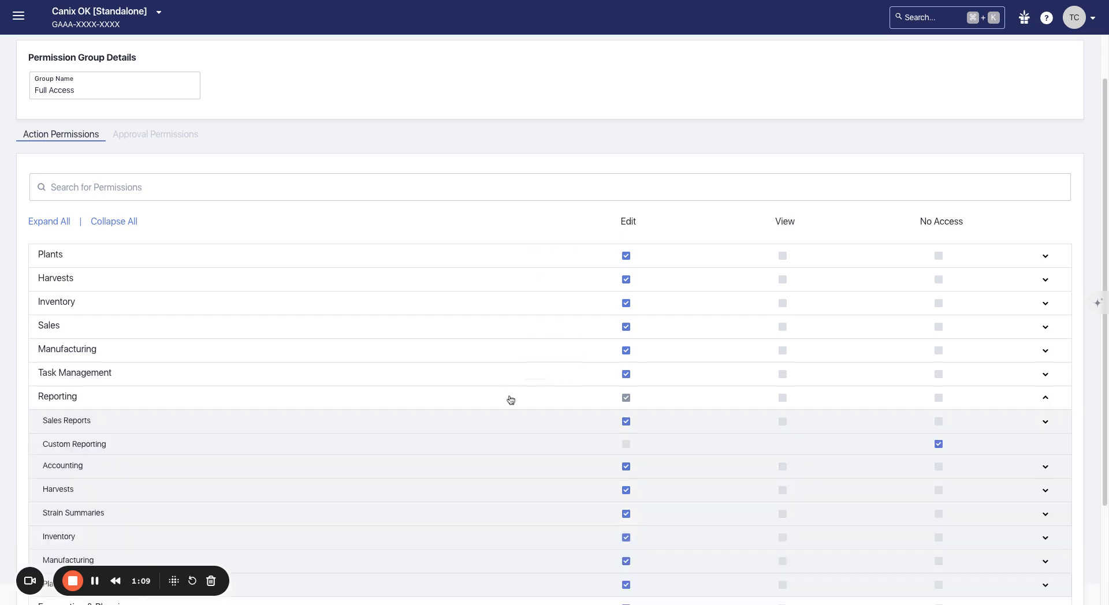
scroll(down, 3)
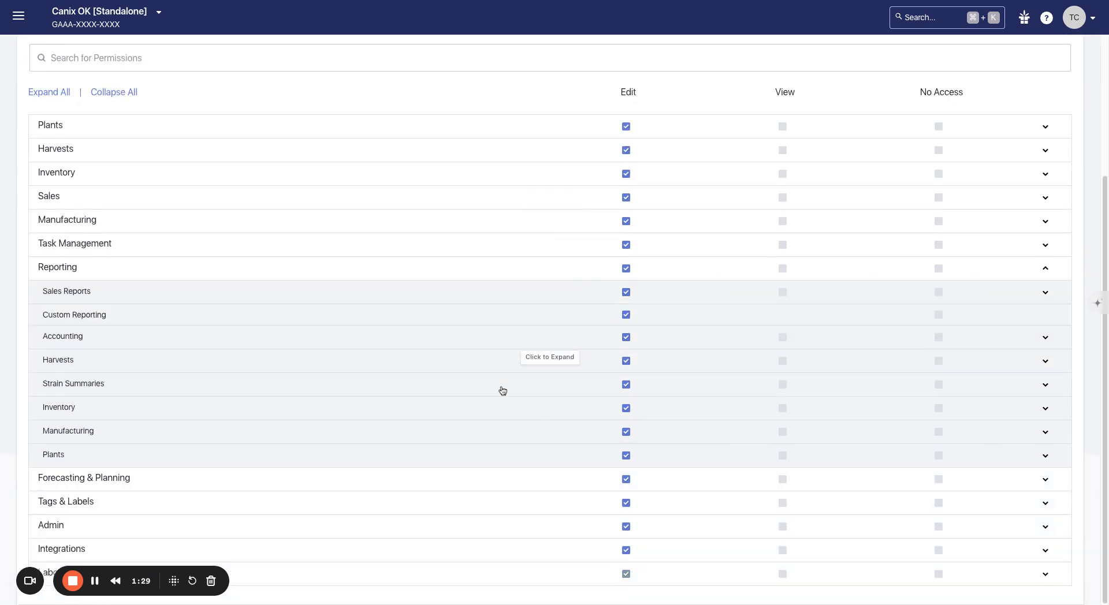
click(1072, 57)
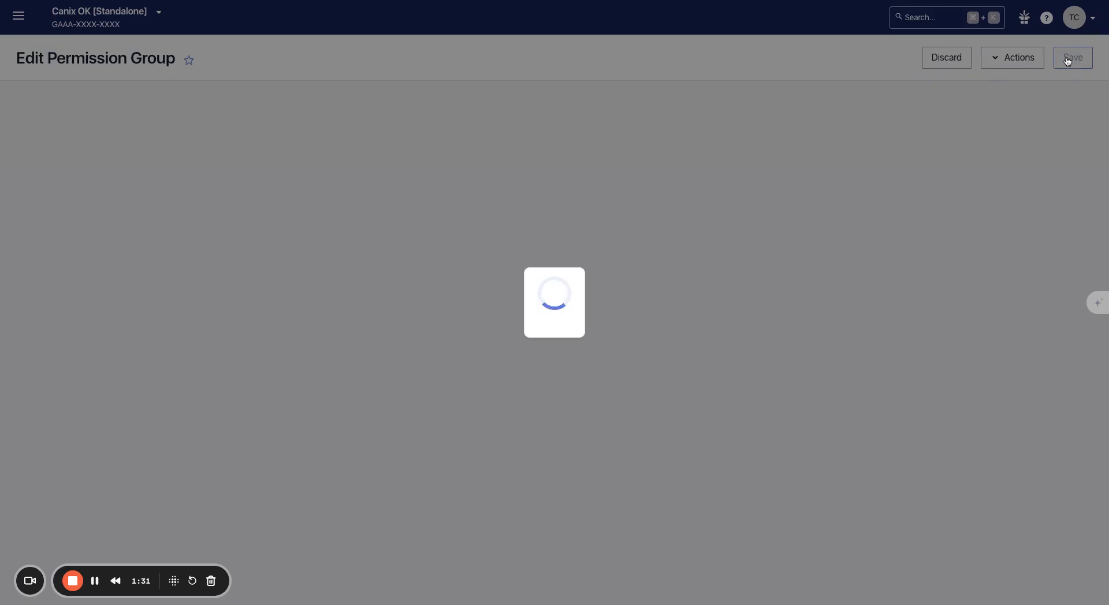
Return to the User Permission Groups list after the update confirmation, with navigation showing again.
click(1072, 57)
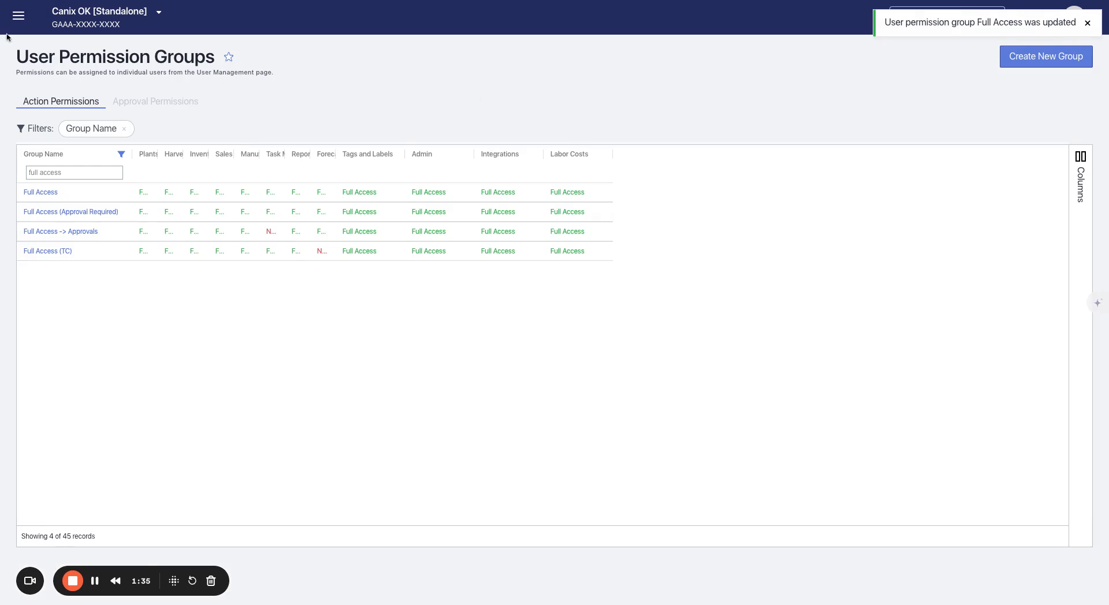
click(18, 16)
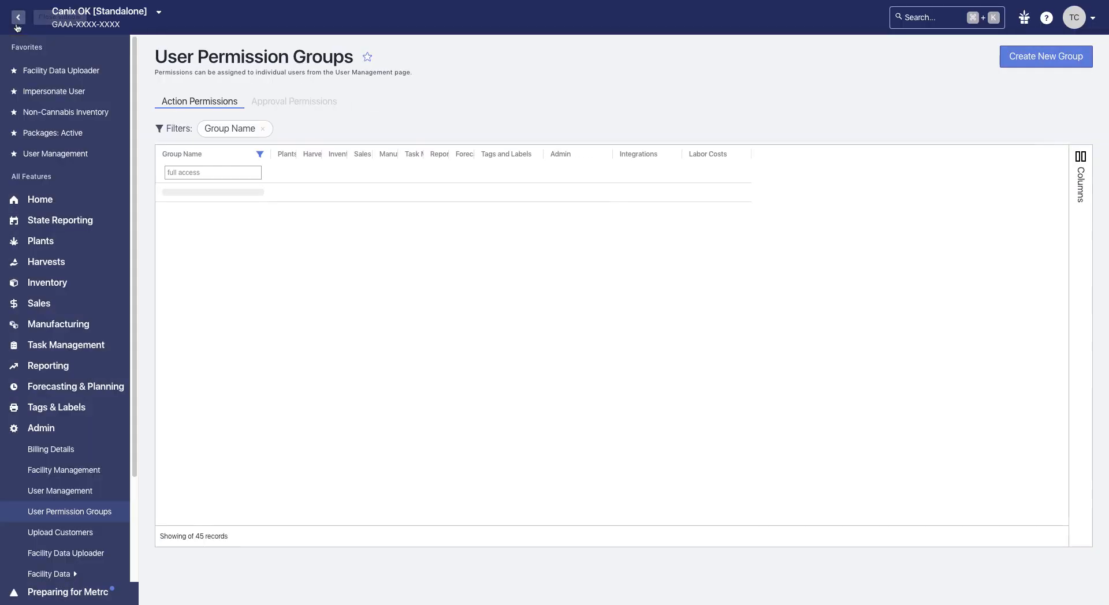
Open Custom Reporting and start building a new report, showing the data source picker with Packages.
click(48, 366)
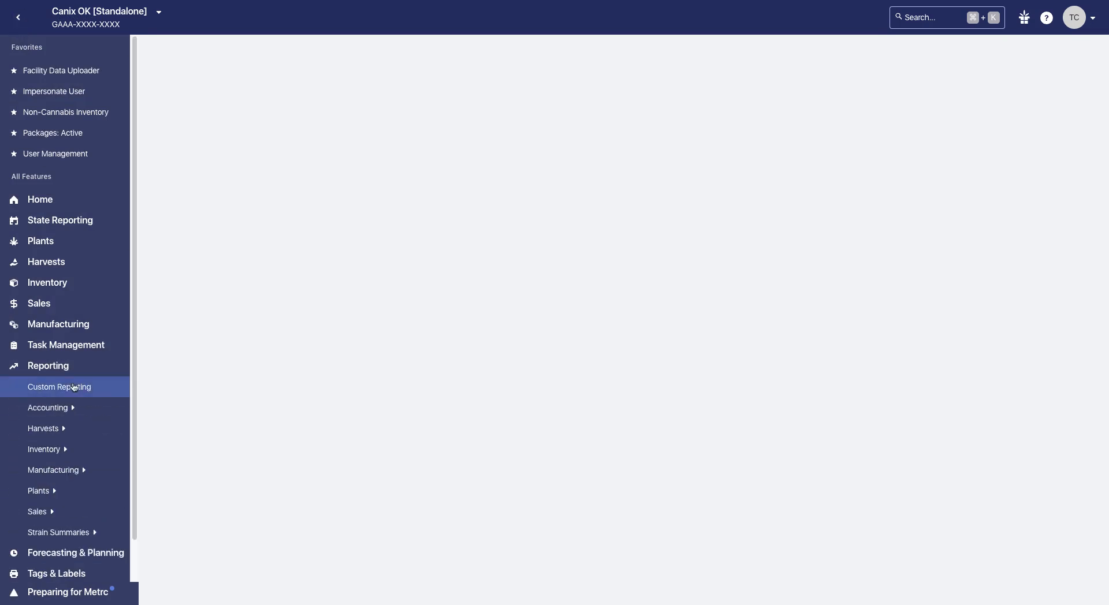
click(60, 387)
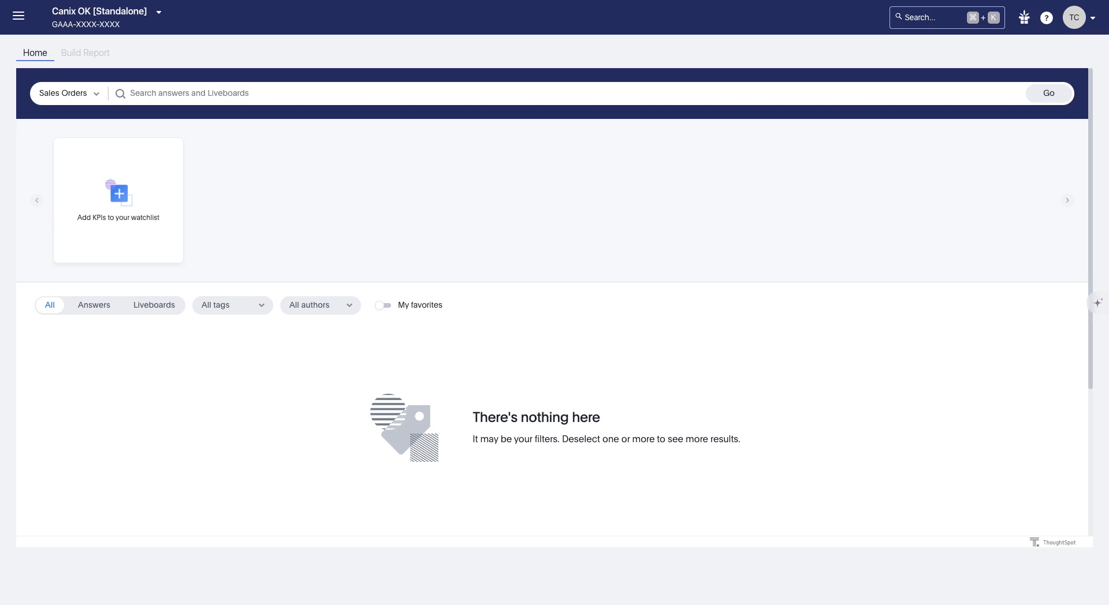
click(85, 53)
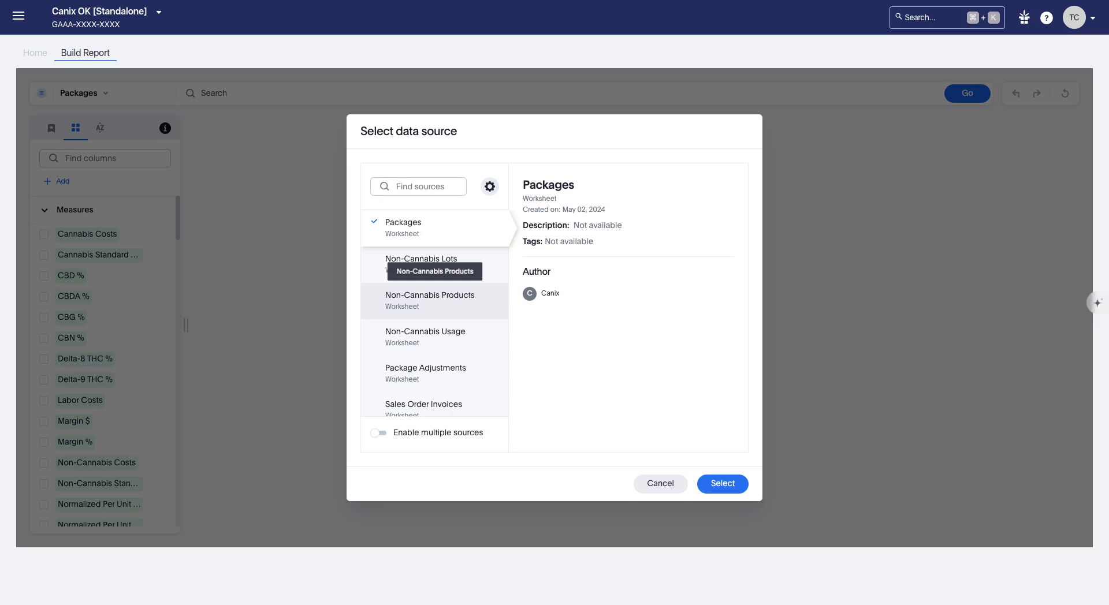
mouse_move(416, 304)
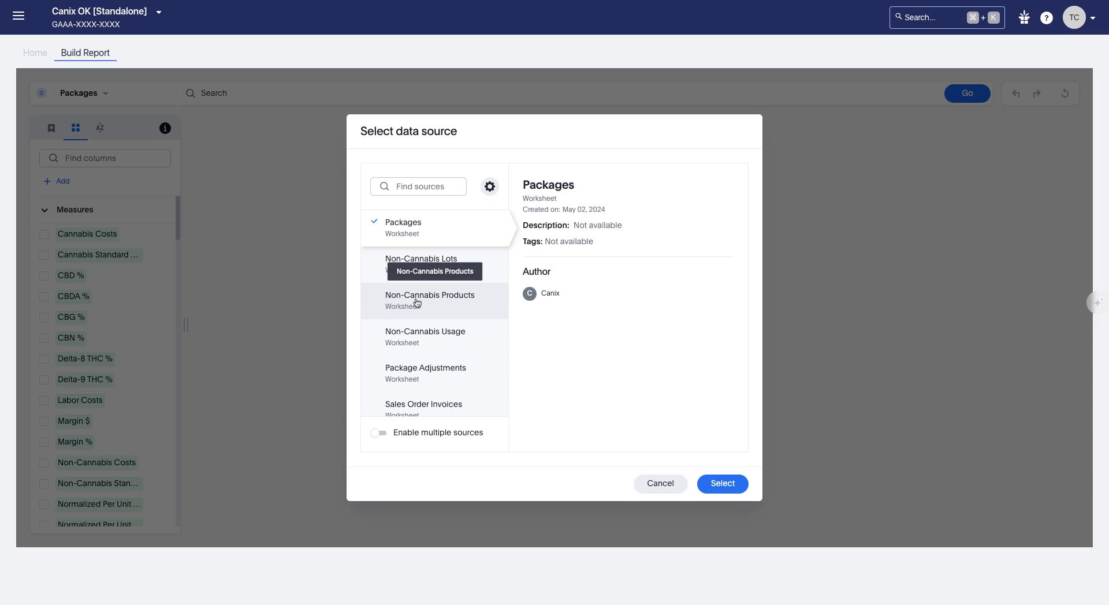
mouse_move(658, 484)
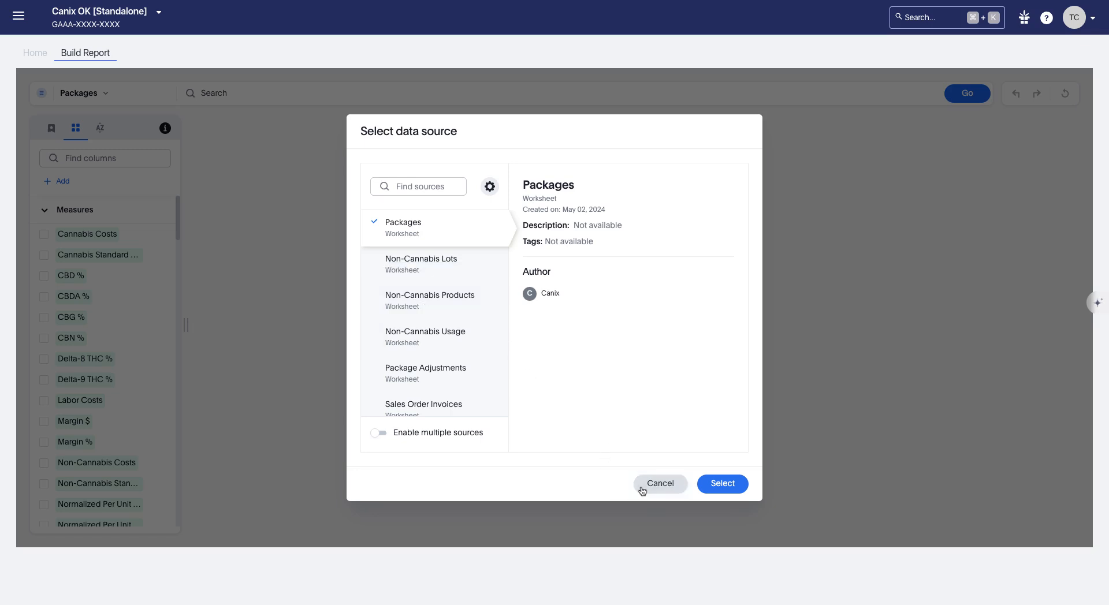